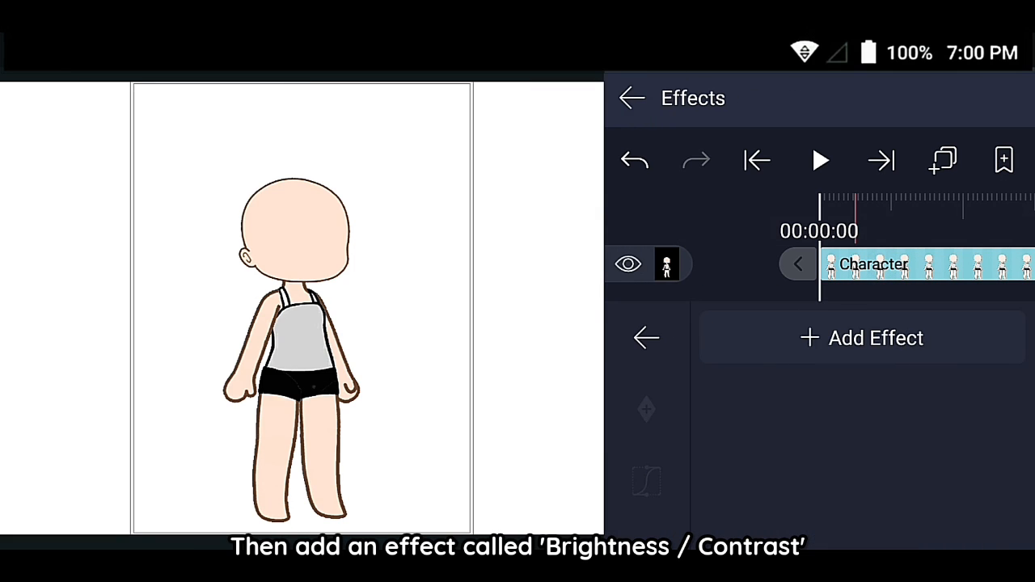
Apply Brightness / Contrast from Color & Light to the character, both values at zero.
{"action": "left_click", "coordinate": [861, 339]}
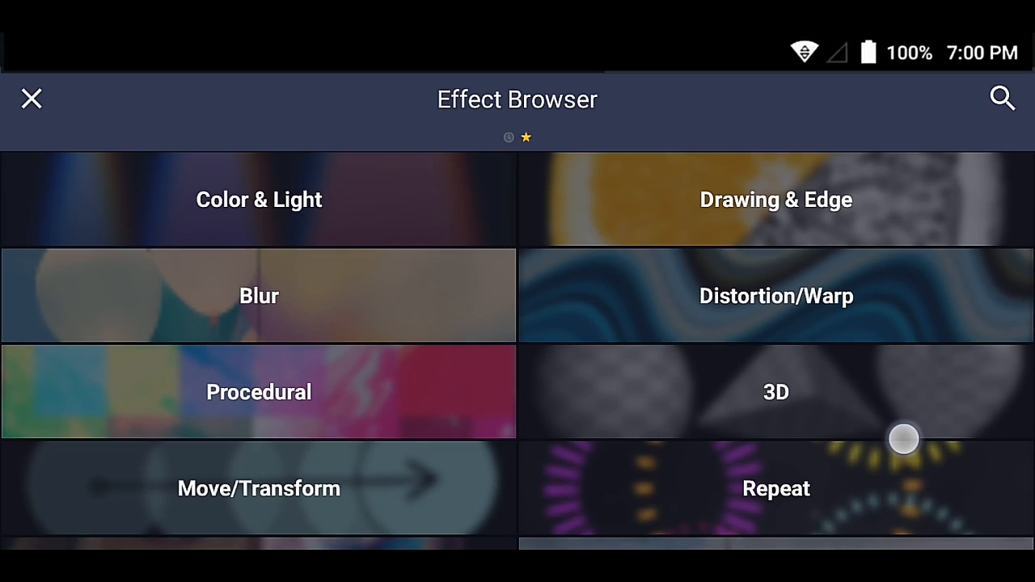
{"action": "left_click", "coordinate": [259, 200]}
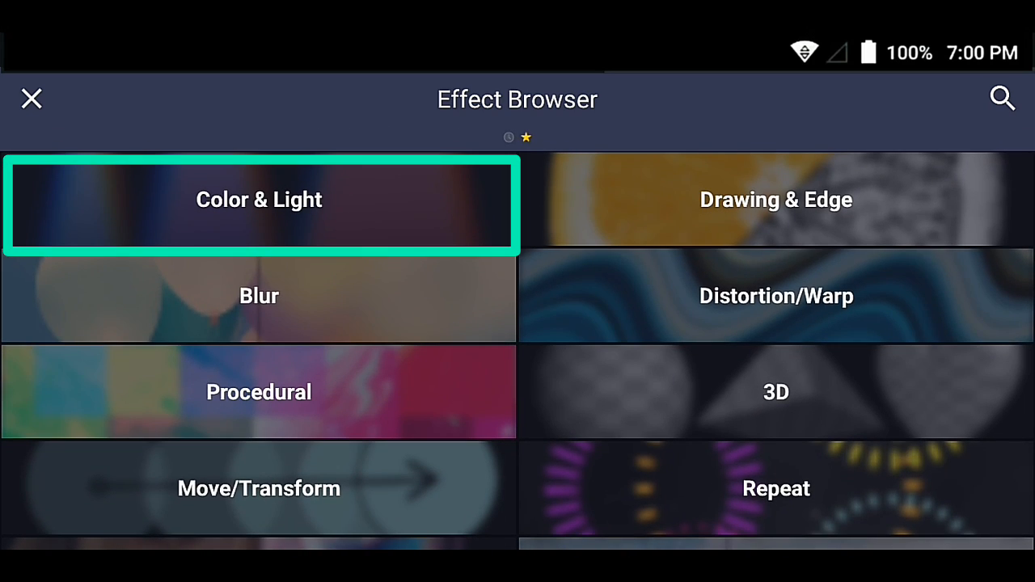
{"action": "left_click", "coordinate": [259, 200]}
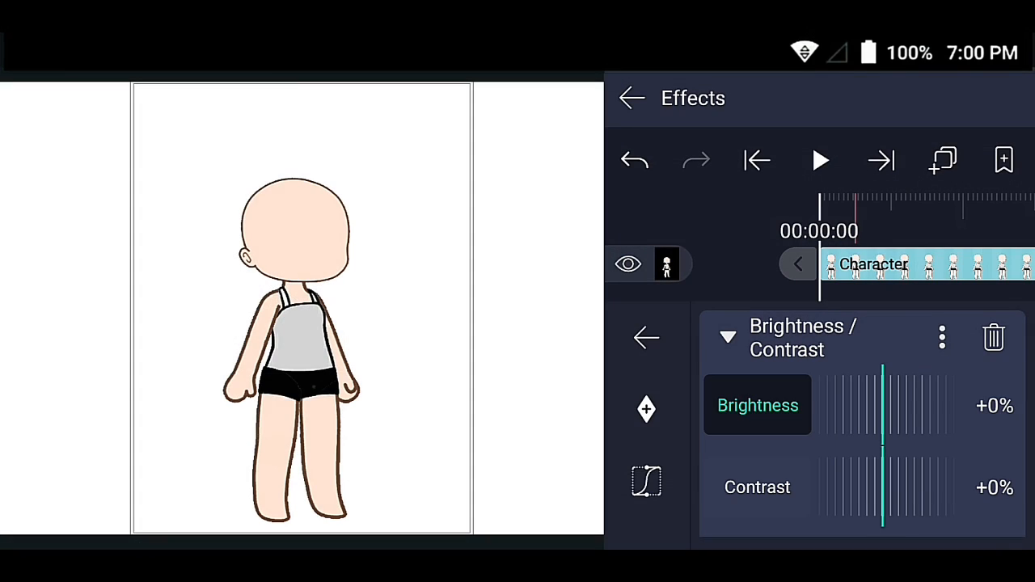
Keyframe Brightness at +100% at the clip start so the character flashes white.
{"action": "left_click", "coordinate": [646, 409]}
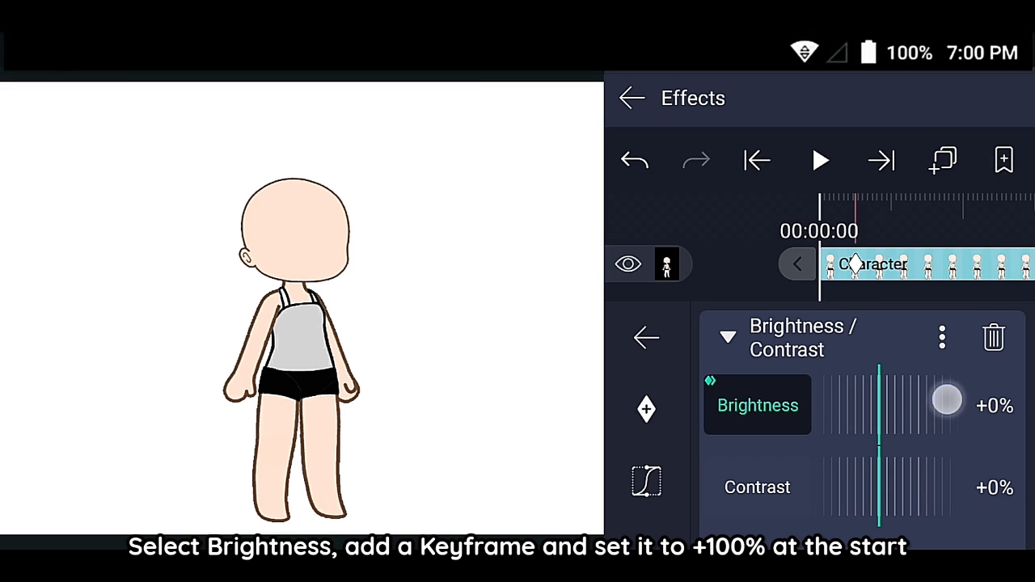
{"action": "left_click_drag", "start_coordinate": [946, 399], "coordinate": [877, 399]}
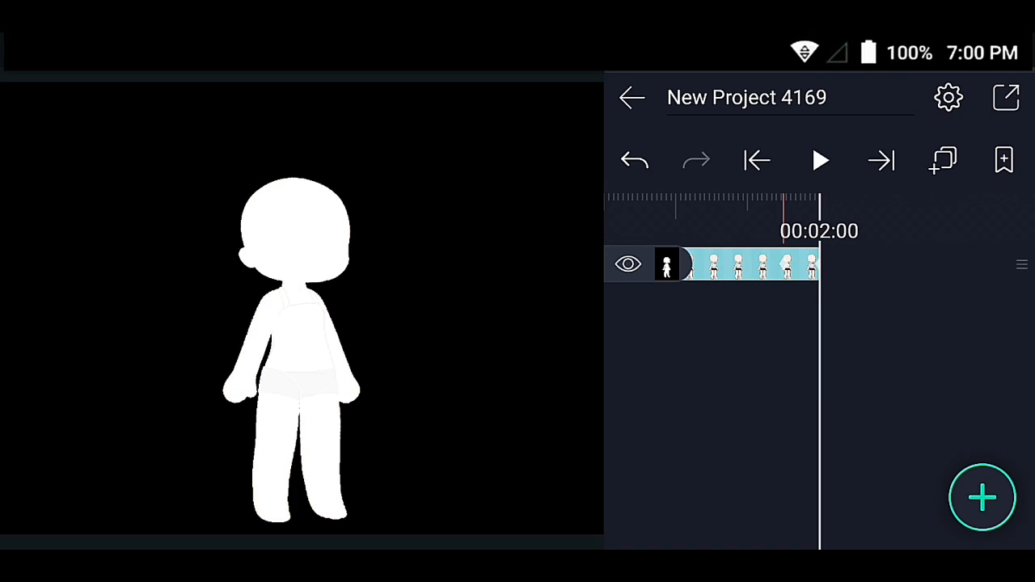
{"action": "left_click", "coordinate": [819, 160]}
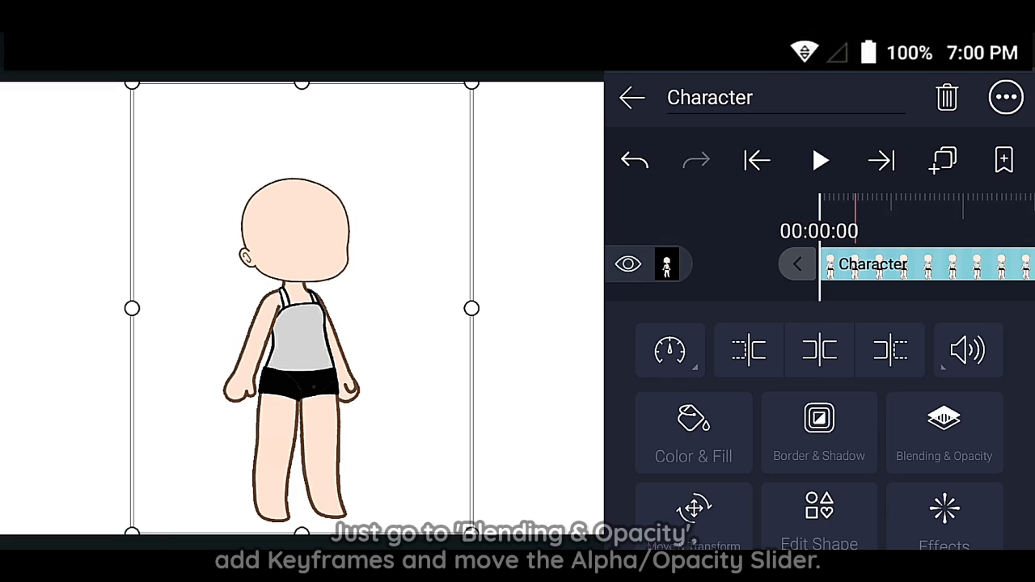
Keyframe the character's opacity at the clip start and lower it at the end to fade.
{"action": "left_click", "coordinate": [943, 433]}
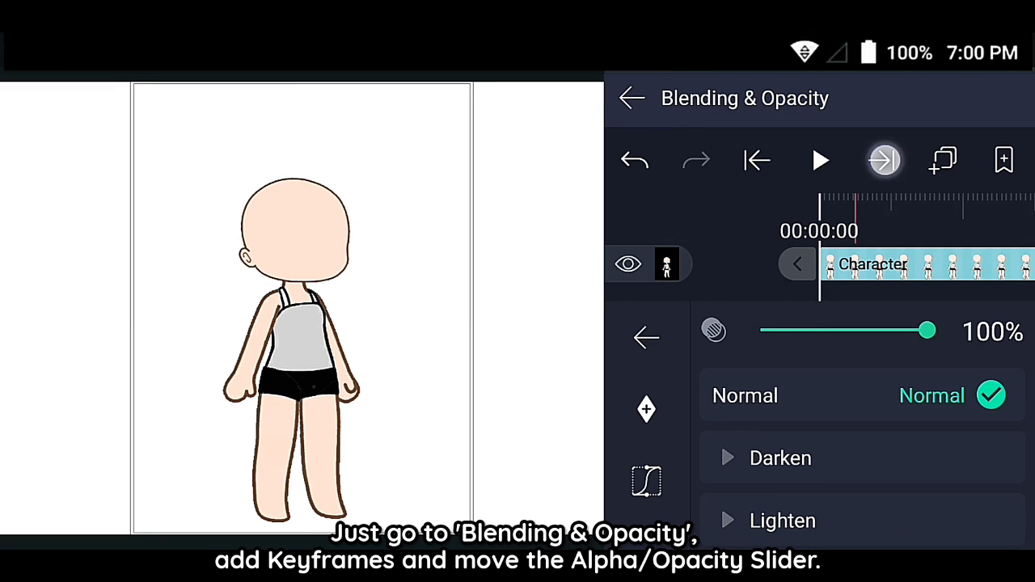
{"action": "left_click", "coordinate": [883, 160]}
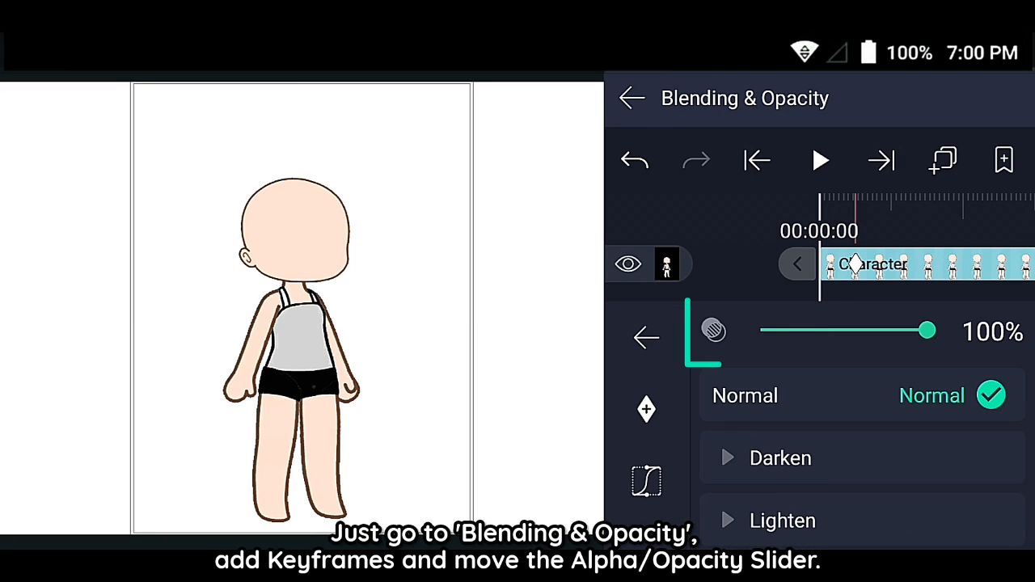
{"action": "left_click", "coordinate": [1003, 159]}
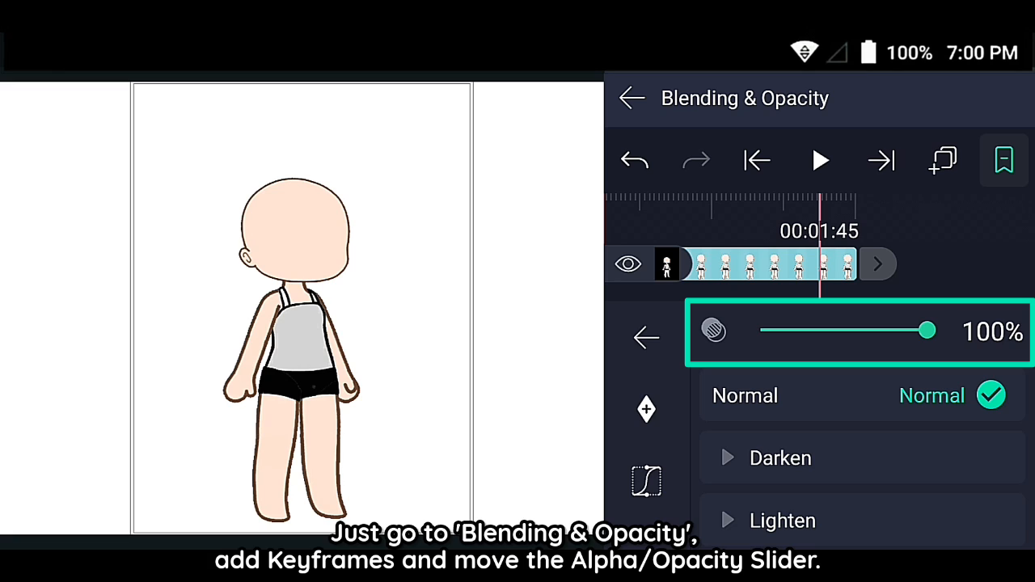
{"action": "left_click_drag", "start_coordinate": [926, 330], "coordinate": [760, 330]}
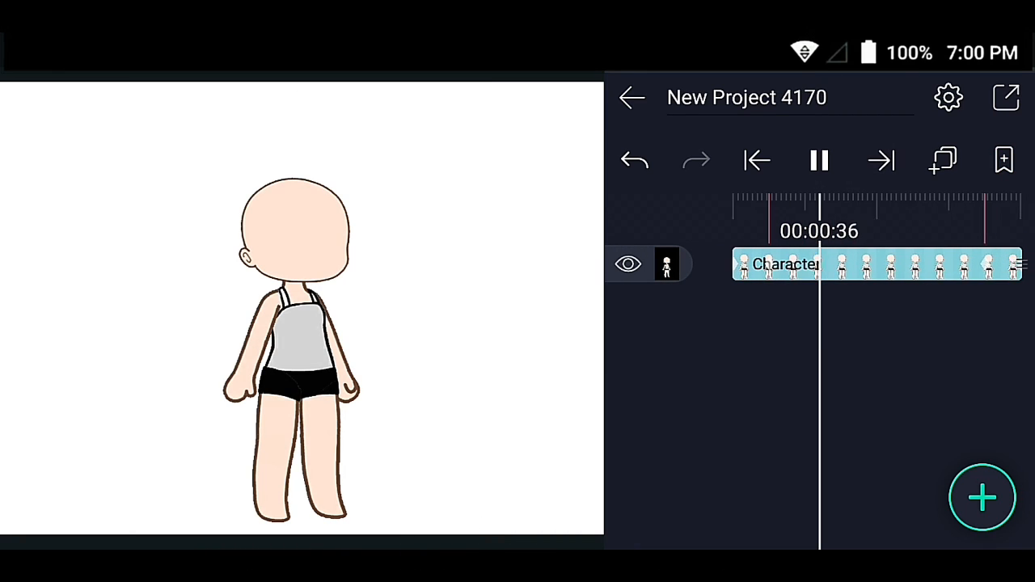
{"action": "left_click", "coordinate": [820, 159]}
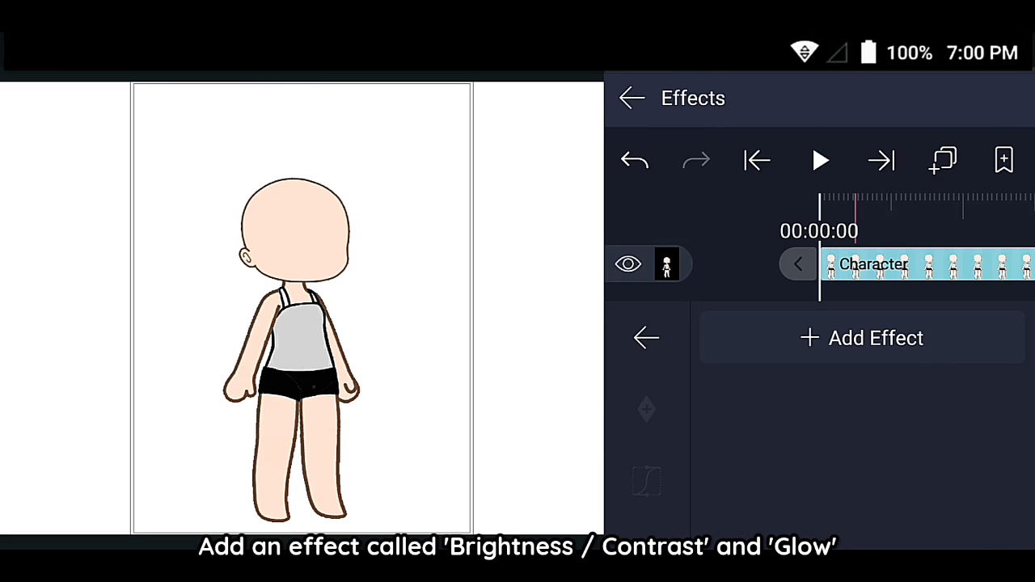
Add Brightness / Contrast from Color & Light with Brightness keyframed at +100% at the start.
{"action": "left_click", "coordinate": [862, 338]}
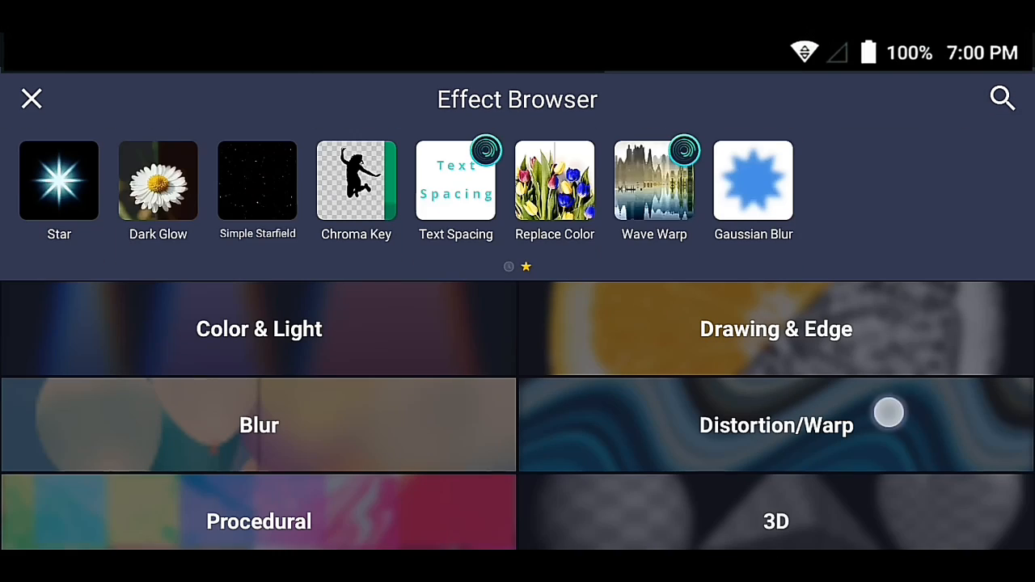
{"action": "left_click", "coordinate": [259, 328]}
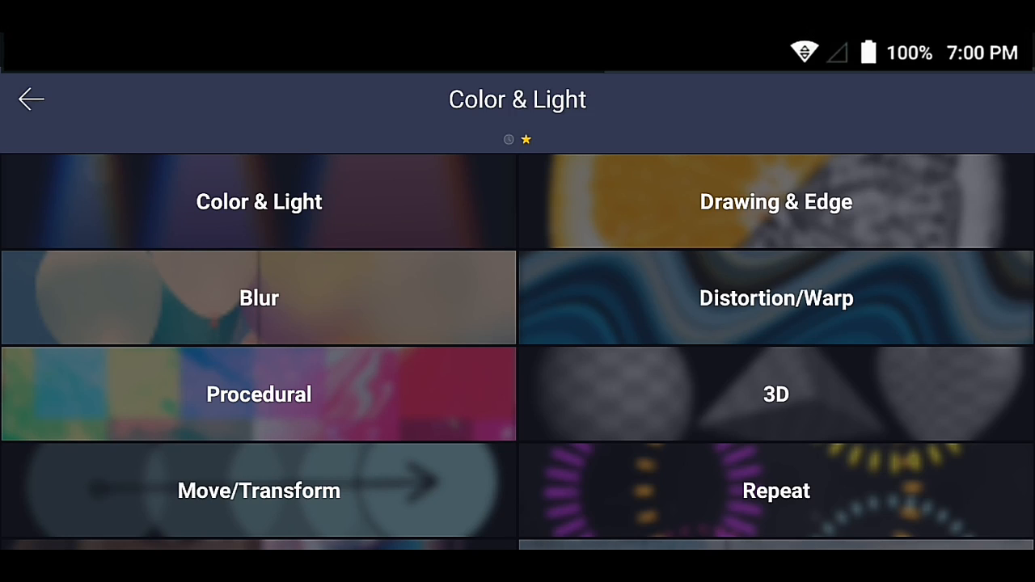
{"action": "left_click", "coordinate": [258, 201]}
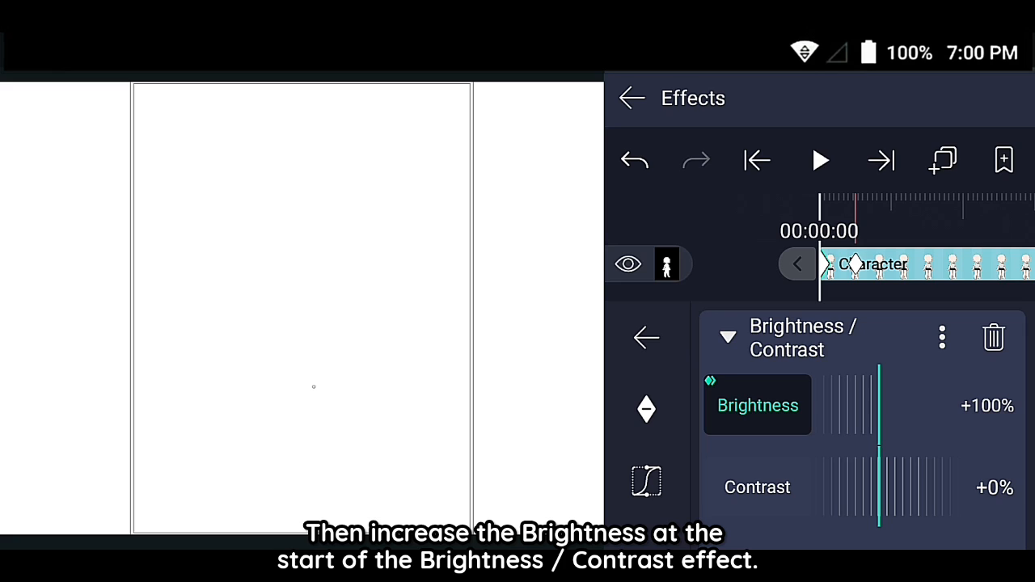
{"action": "left_click_drag", "start_coordinate": [878, 396], "coordinate": [839, 396]}
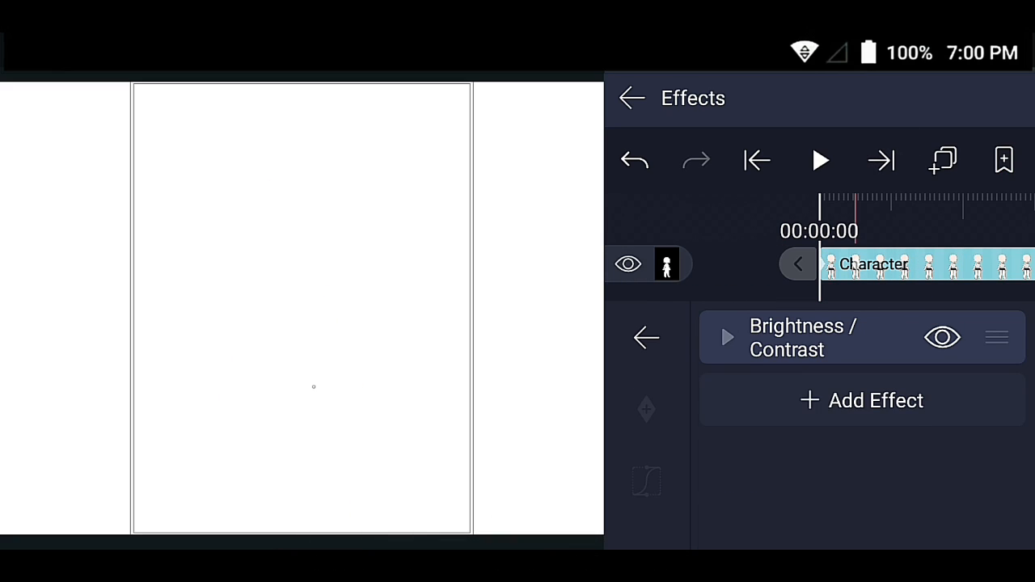
Apply Glow from Drawing & Edge, giving the character a soft yellow halo.
{"action": "left_click", "coordinate": [861, 401]}
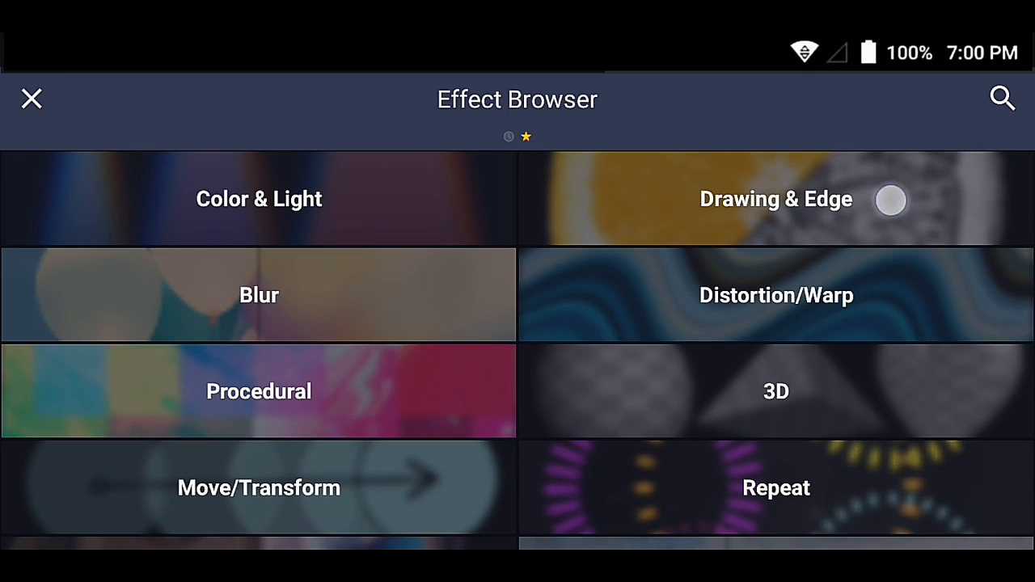
{"action": "left_click", "coordinate": [776, 199]}
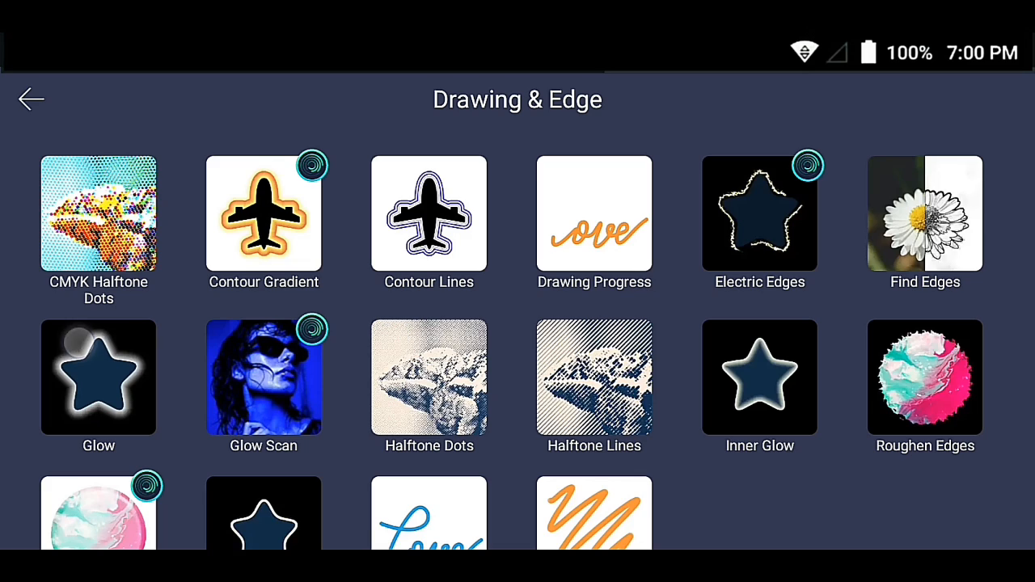
{"action": "left_click", "coordinate": [98, 377]}
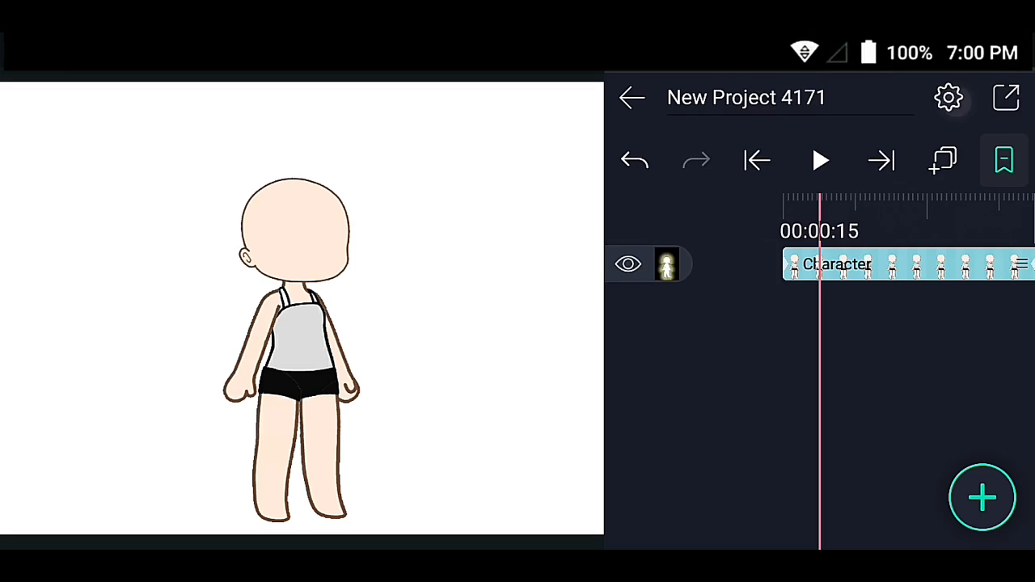
{"action": "left_click", "coordinate": [948, 97]}
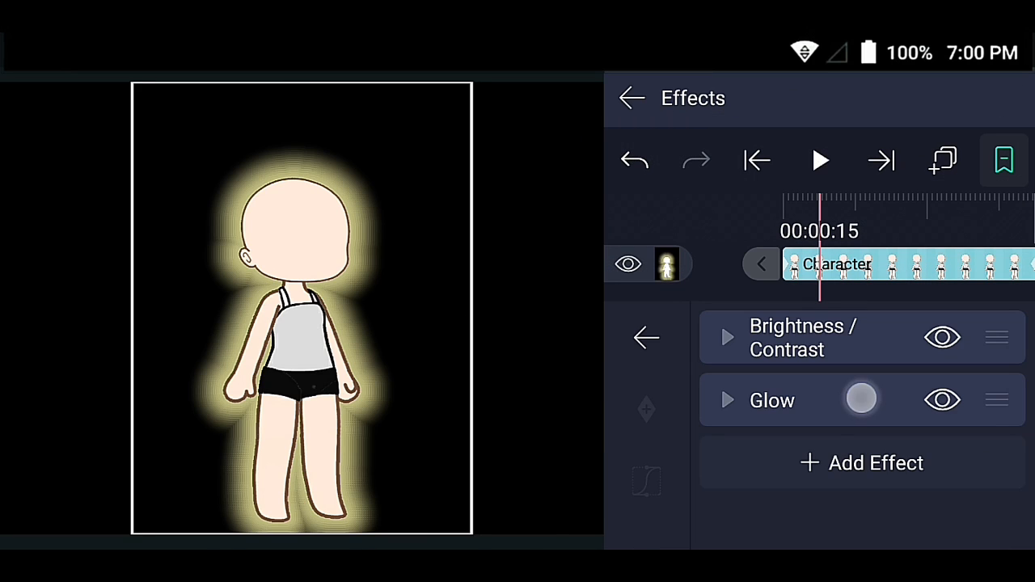
Set Glow radius to 90.1 and keyframe alpha from 100% at start to 0% at the end.
{"action": "left_click", "coordinate": [772, 401]}
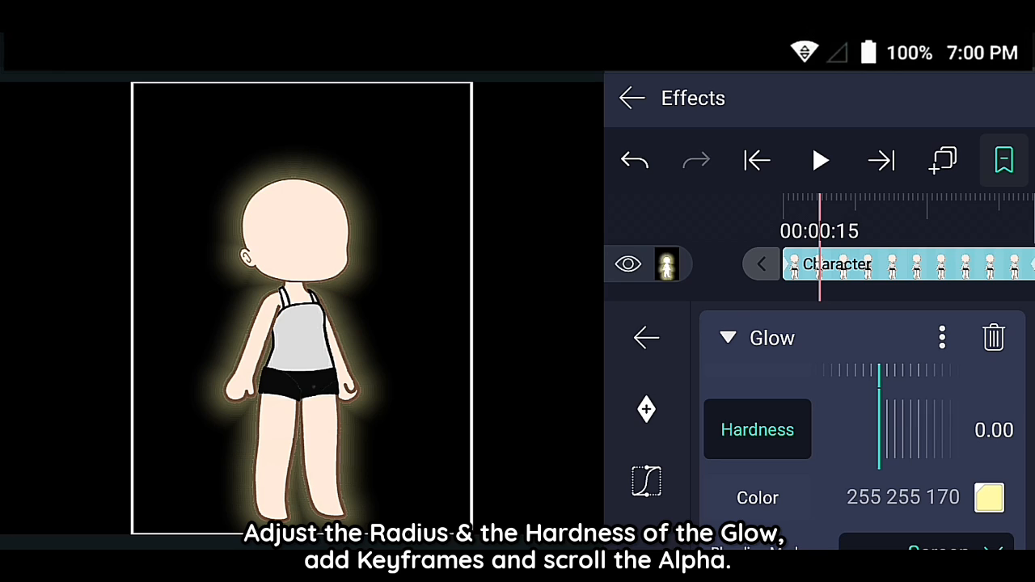
{"action": "left_click_drag", "start_coordinate": [880, 428], "coordinate": [881, 429]}
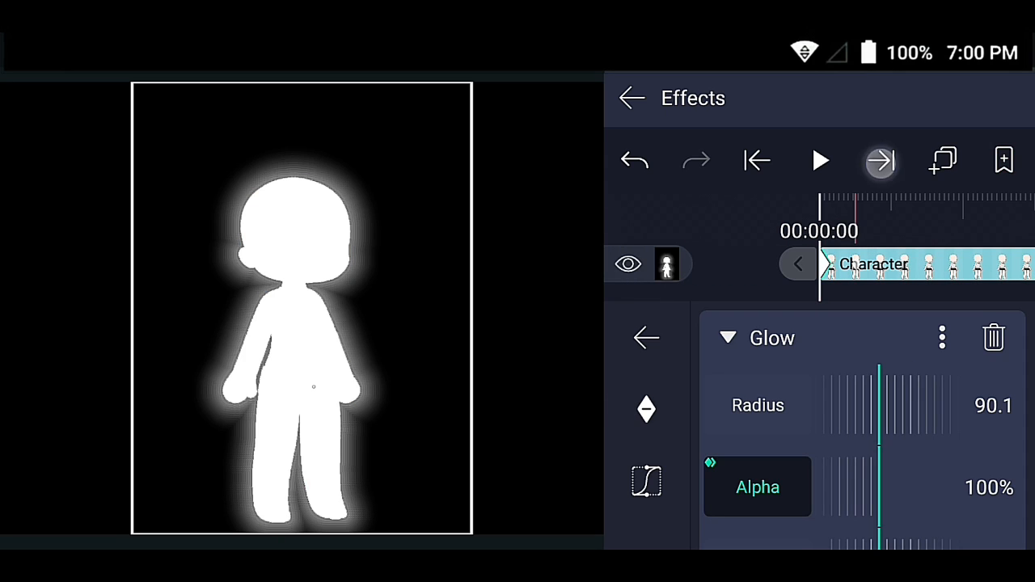
{"action": "left_click", "coordinate": [880, 160]}
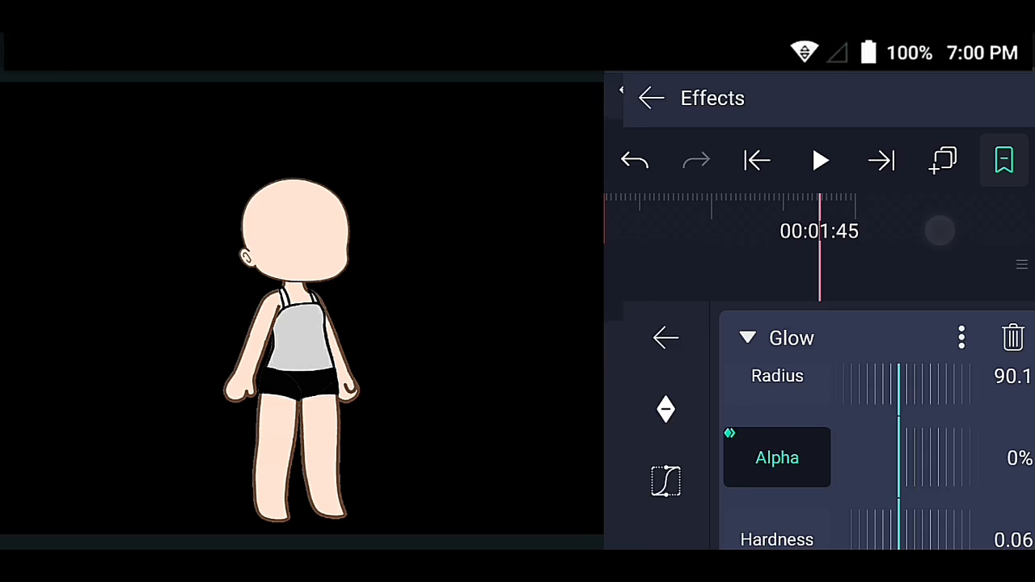
{"action": "left_click", "coordinate": [650, 97]}
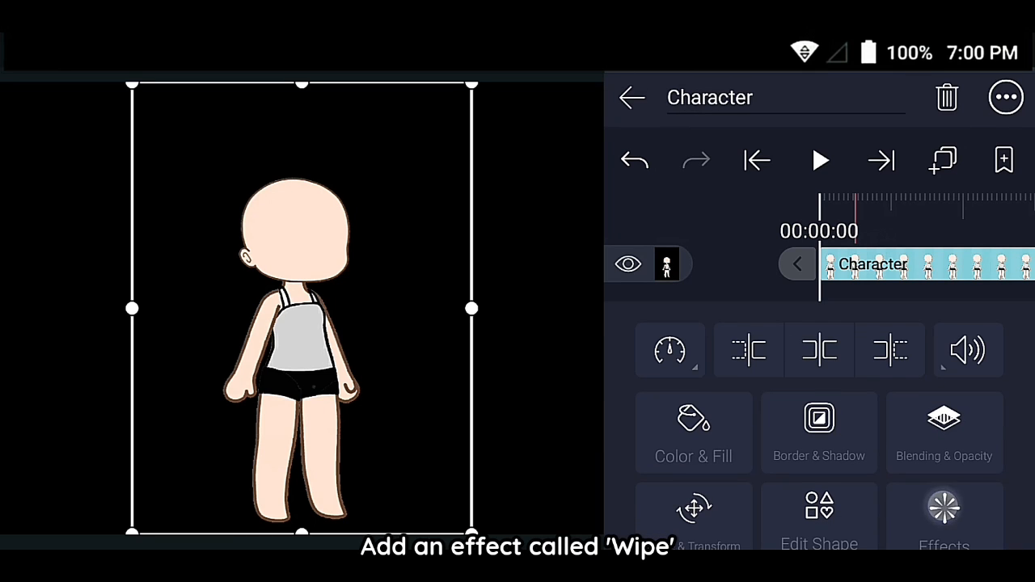
Add a Wipe effect from the Matte/Mask/Key category to the character.
{"action": "left_click", "coordinate": [944, 518]}
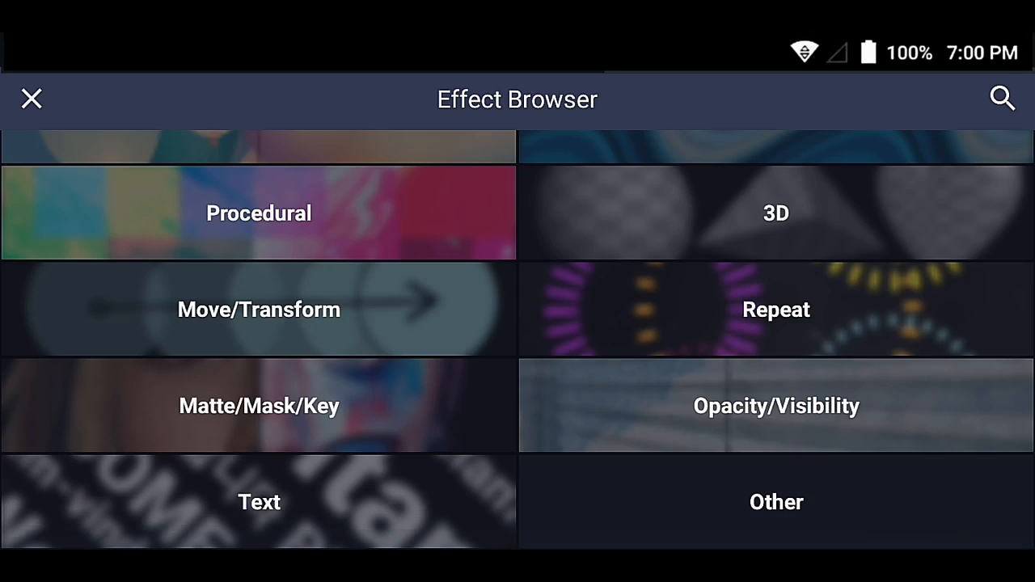
{"action": "left_click", "coordinate": [259, 406]}
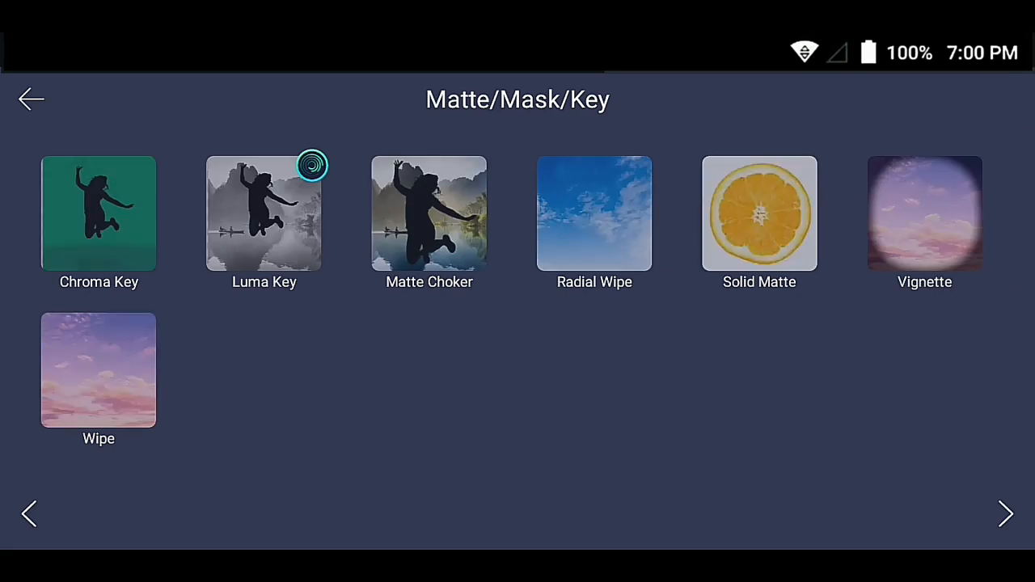
{"action": "left_click", "coordinate": [263, 213]}
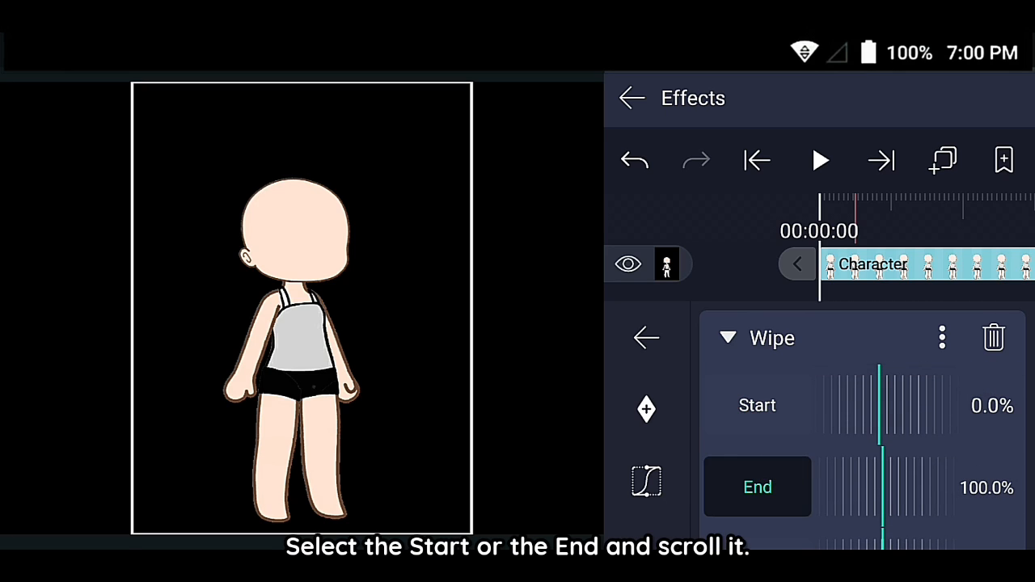
Keyframe Wipe Start at about 48% at 00:00:00 and 0% at 00:02:00.
{"action": "left_click", "coordinate": [757, 405]}
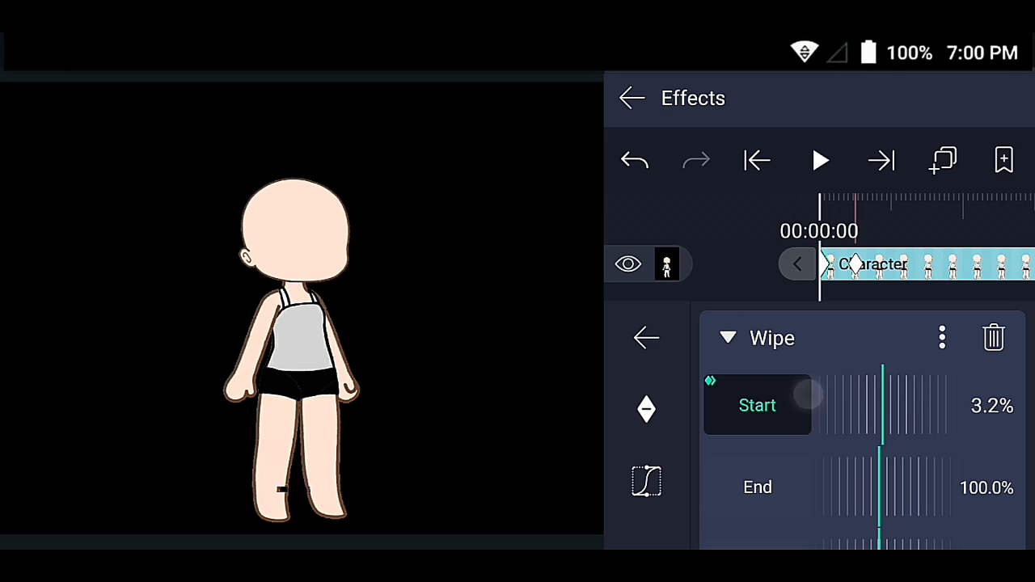
{"action": "left_click_drag", "start_coordinate": [809, 396], "coordinate": [882, 396]}
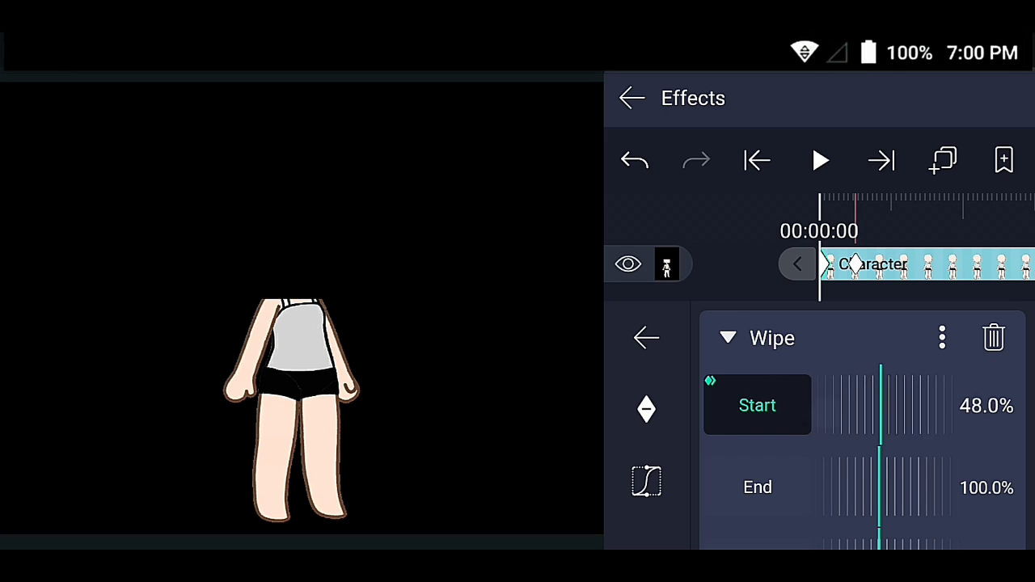
{"action": "left_click_drag", "start_coordinate": [878, 405], "coordinate": [910, 414]}
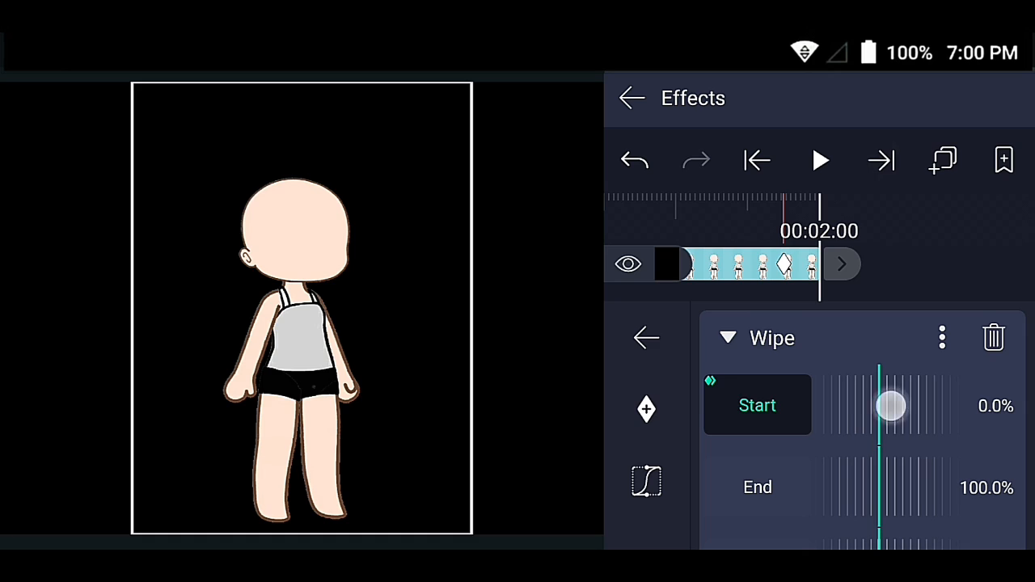
{"action": "left_click_drag", "start_coordinate": [890, 406], "coordinate": [881, 406]}
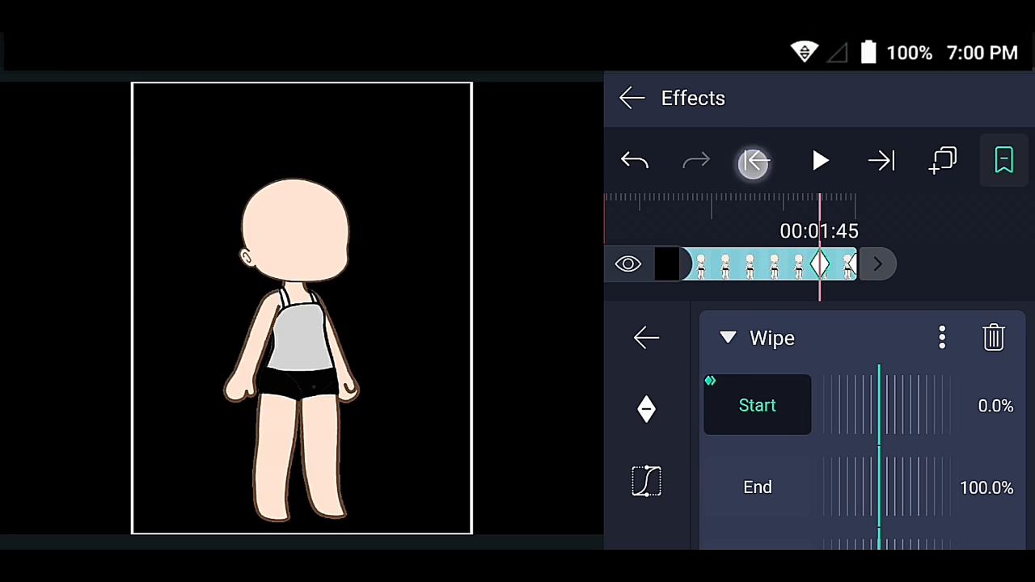
{"action": "left_click", "coordinate": [753, 160]}
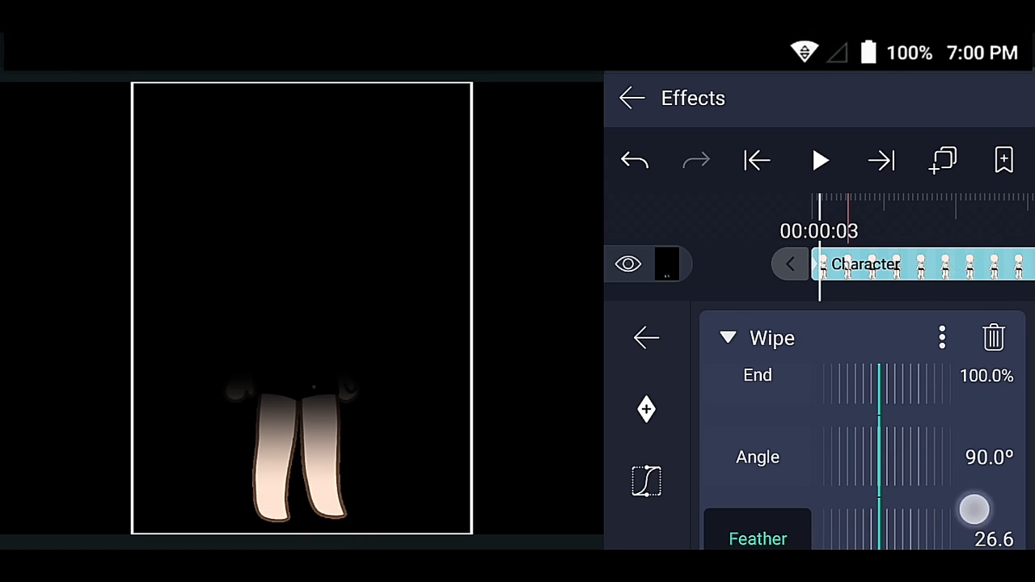
Raise Wipe Feather to about 26.6 and set the opening Start to 108.3%.
{"action": "left_click_drag", "start_coordinate": [974, 510], "coordinate": [936, 516]}
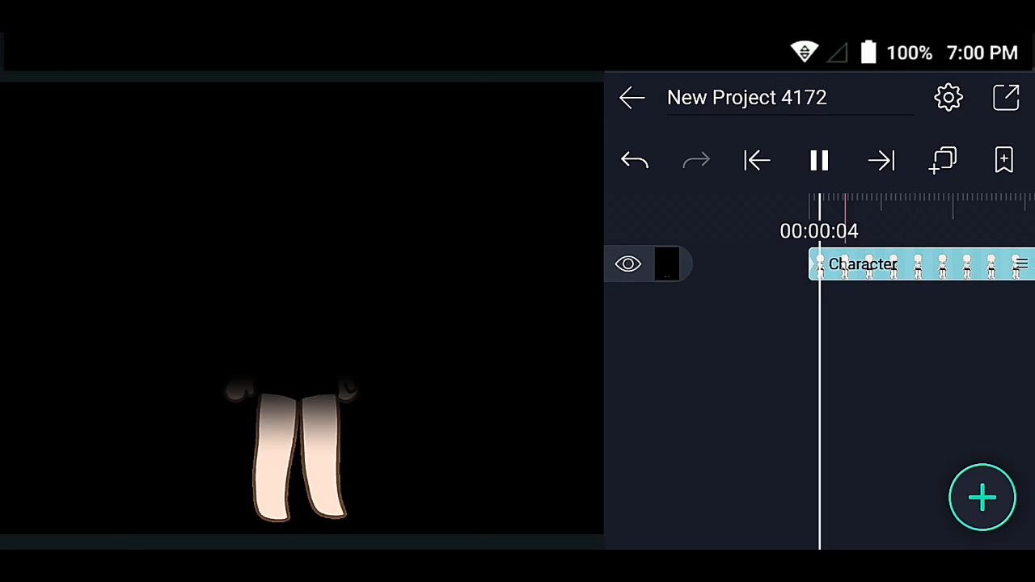
{"action": "left_click", "coordinate": [819, 159]}
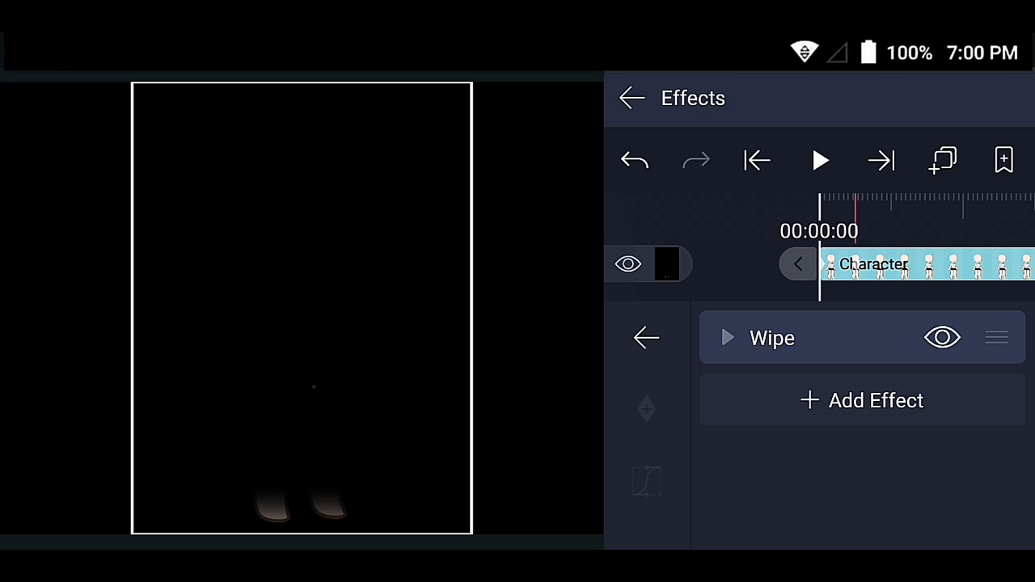
{"action": "left_click", "coordinate": [820, 159]}
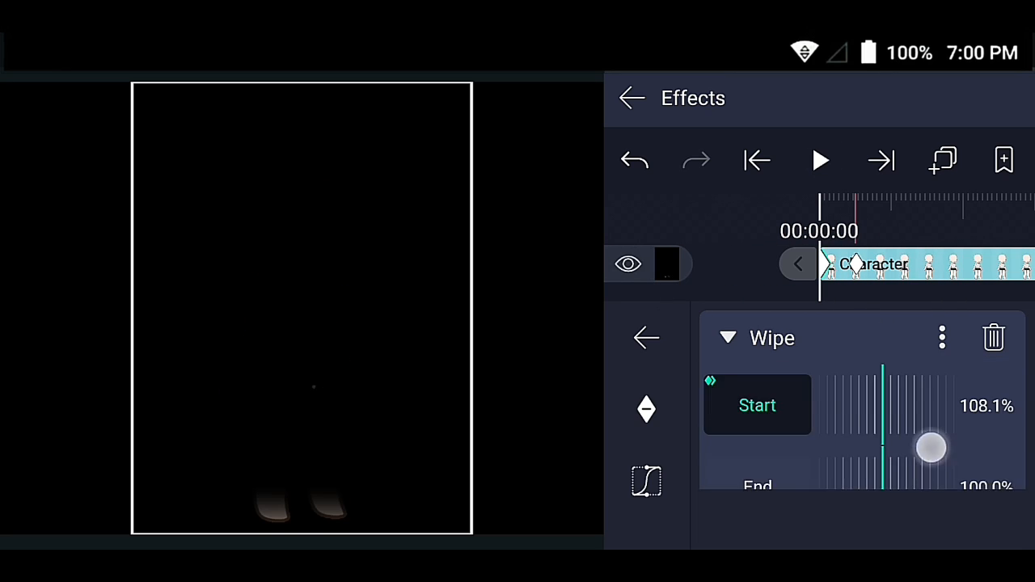
{"action": "left_click_drag", "start_coordinate": [930, 447], "coordinate": [801, 423]}
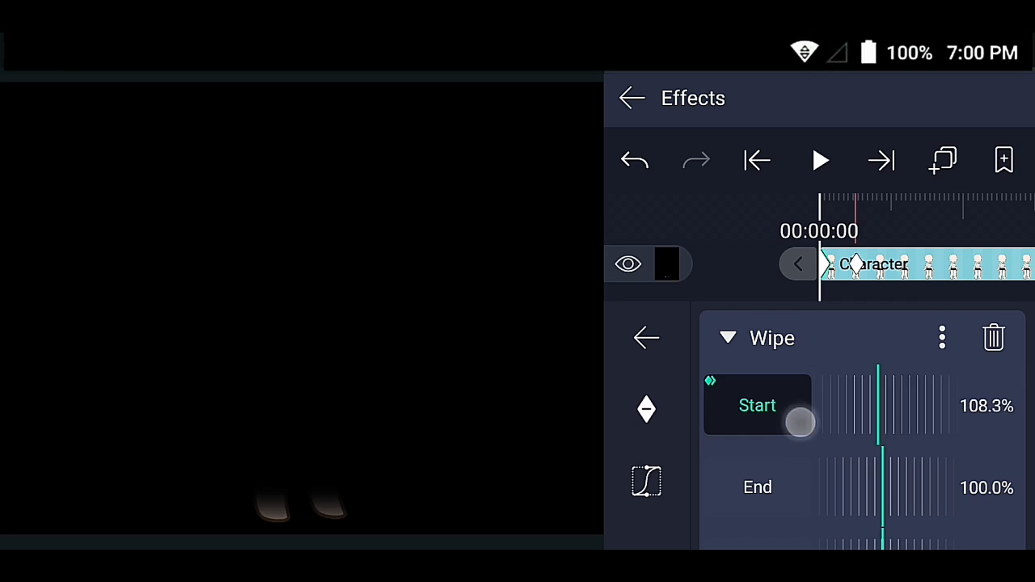
{"action": "left_click_drag", "start_coordinate": [801, 422], "coordinate": [785, 406]}
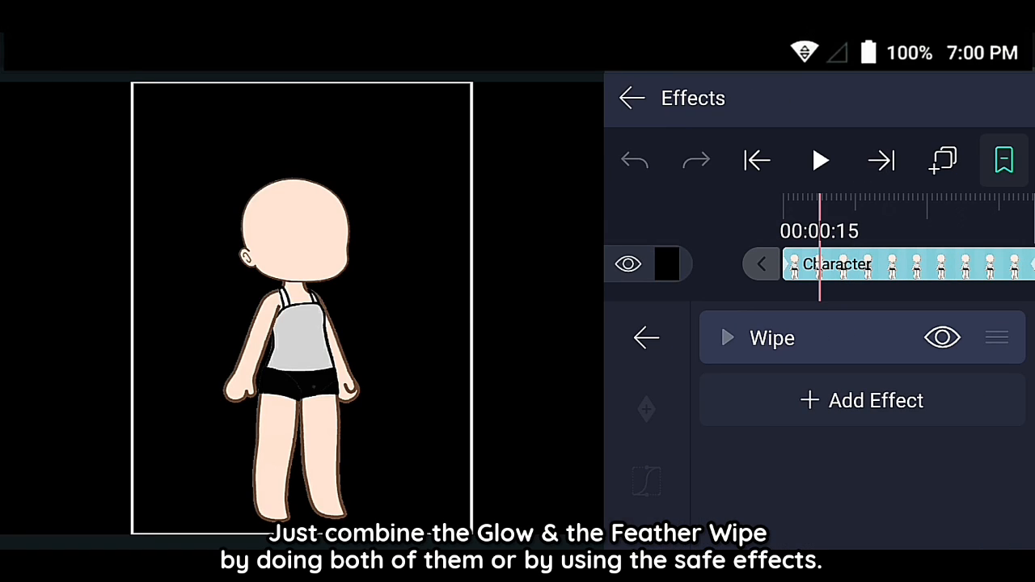
Add Brightness / Contrast and Glow below Wipe at the clip start, then preview.
{"action": "left_click", "coordinate": [756, 161]}
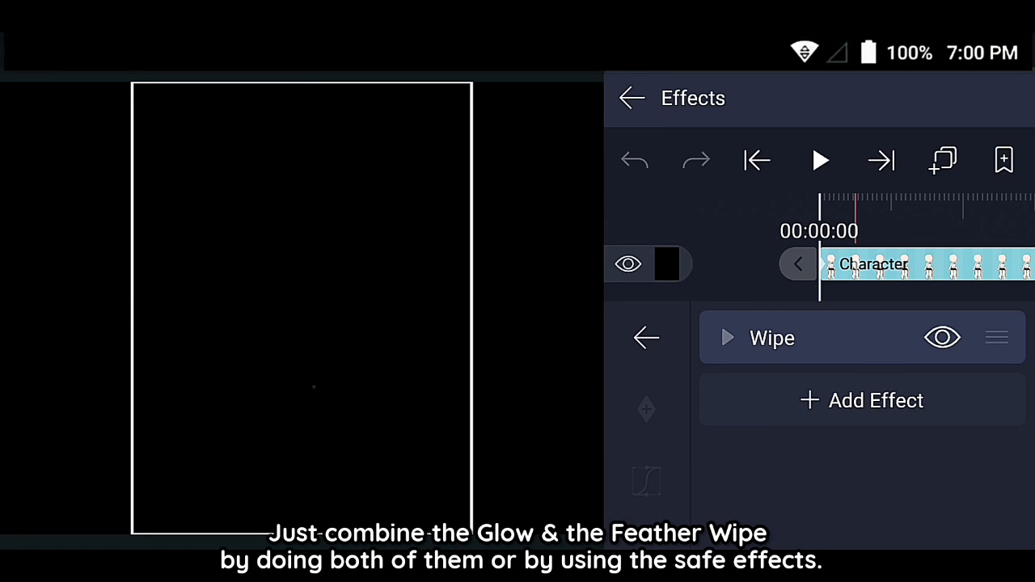
{"action": "left_click", "coordinate": [861, 400]}
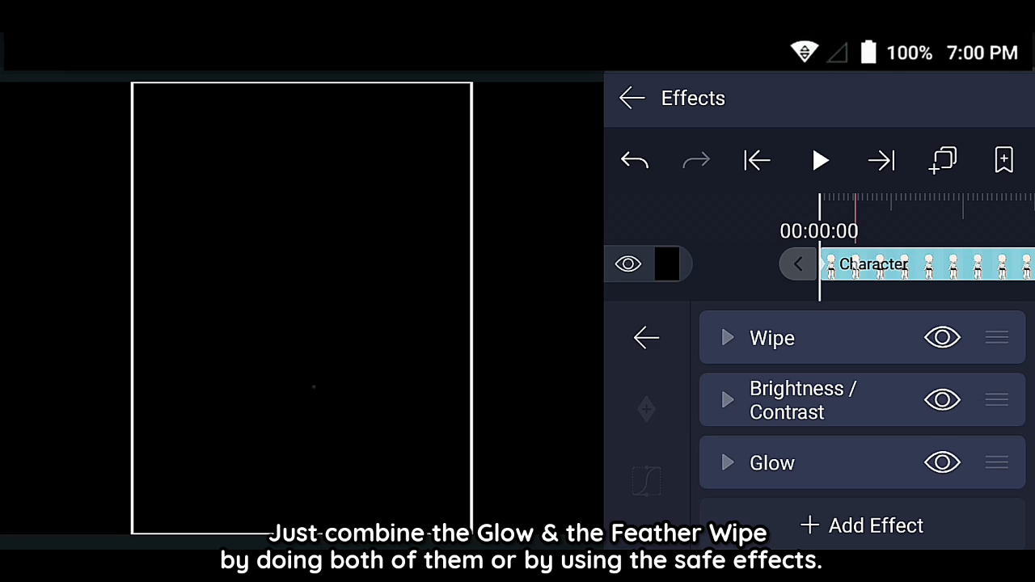
{"action": "left_click", "coordinate": [631, 97]}
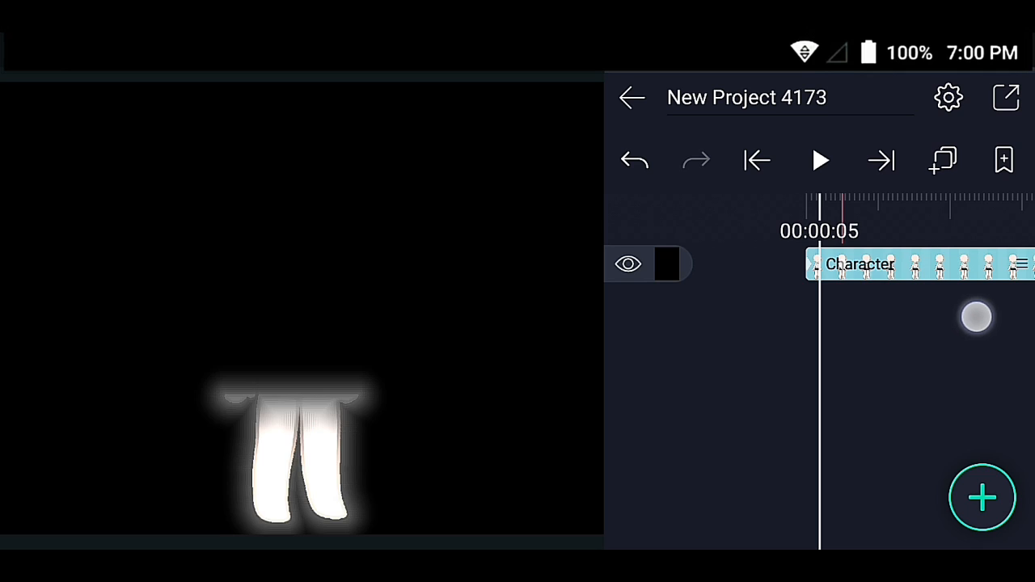
{"action": "left_click", "coordinate": [819, 159]}
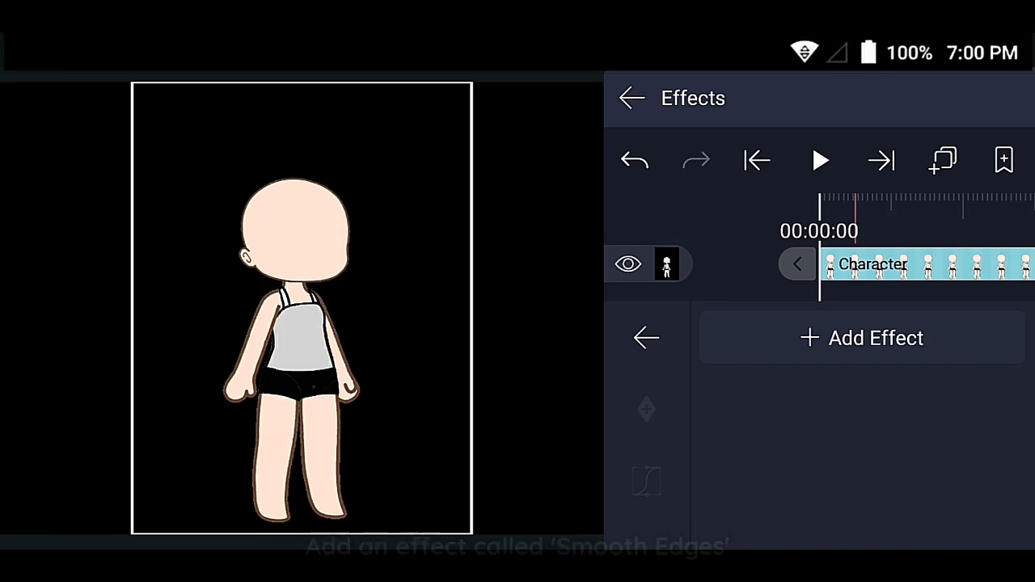
Add Smooth Edges from the Effect Browser, strength 0.02 with mask-to-layer off.
{"action": "left_click", "coordinate": [860, 338]}
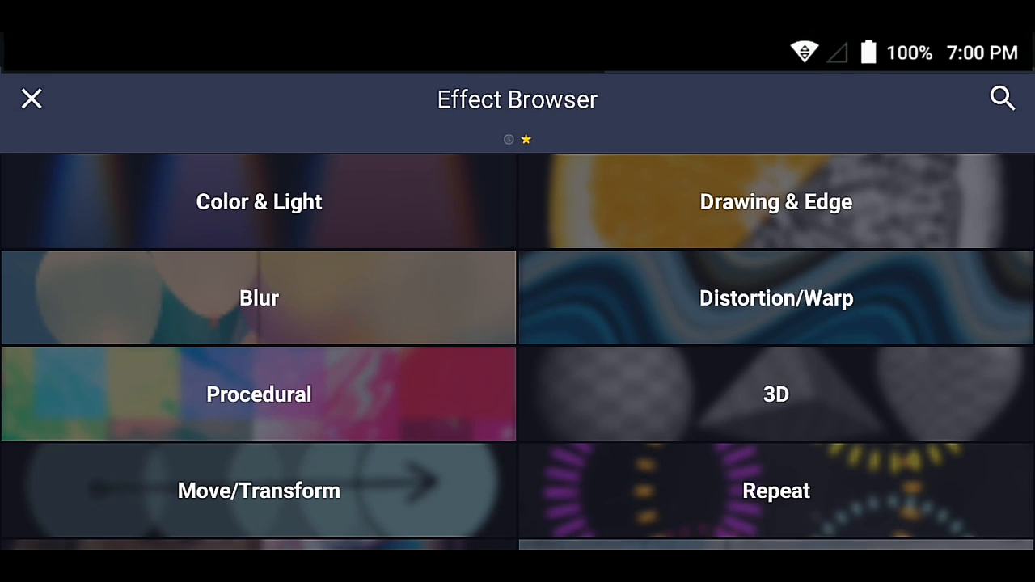
{"action": "left_click", "coordinate": [776, 201]}
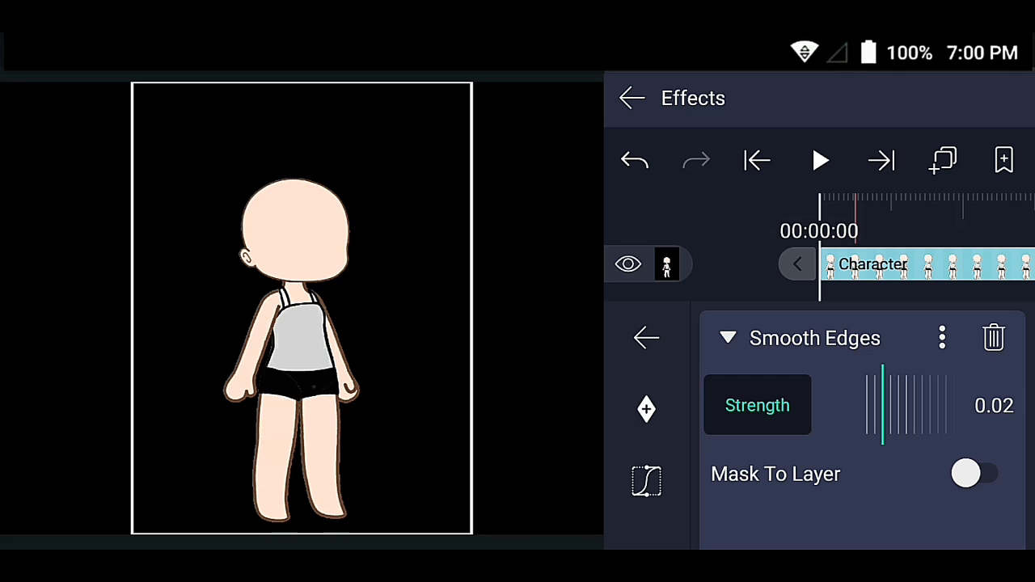
Keyframe Smooth Edges Strength from 2.00 at 00:00:00 down to 0.00, with Mask To Layer on.
{"action": "left_click", "coordinate": [1003, 159]}
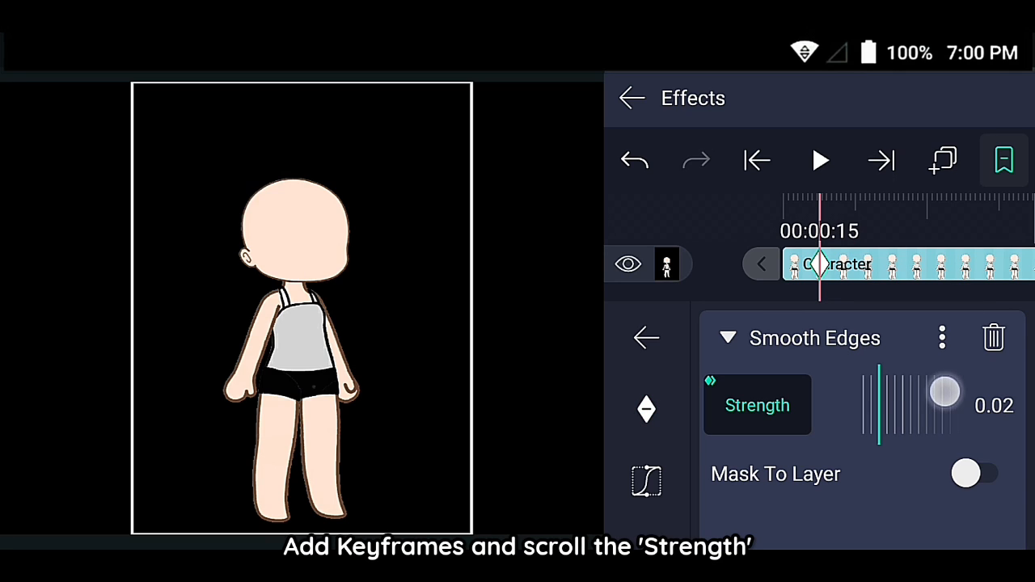
{"action": "left_click_drag", "start_coordinate": [945, 394], "coordinate": [880, 394]}
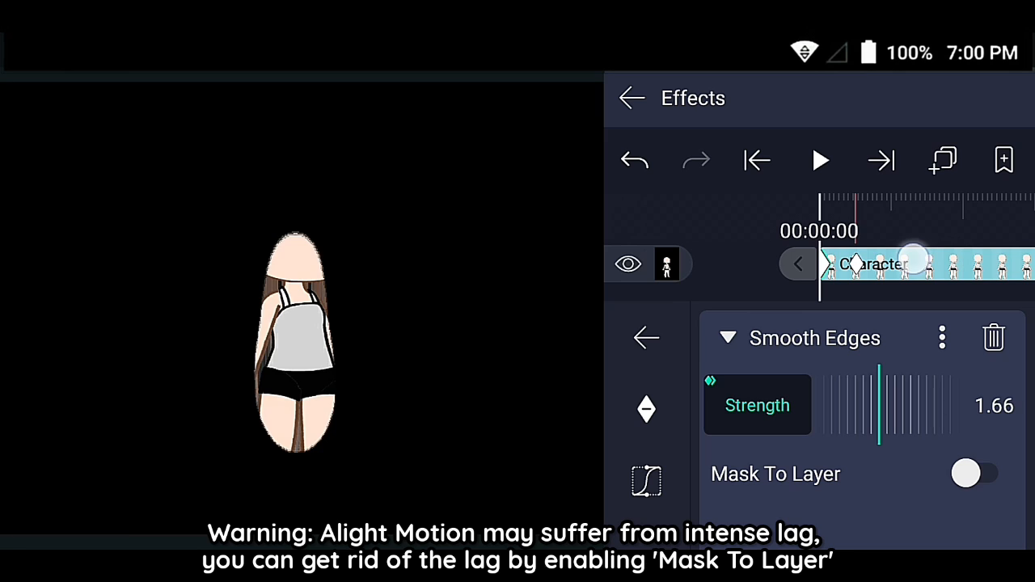
{"action": "left_click", "coordinate": [976, 475]}
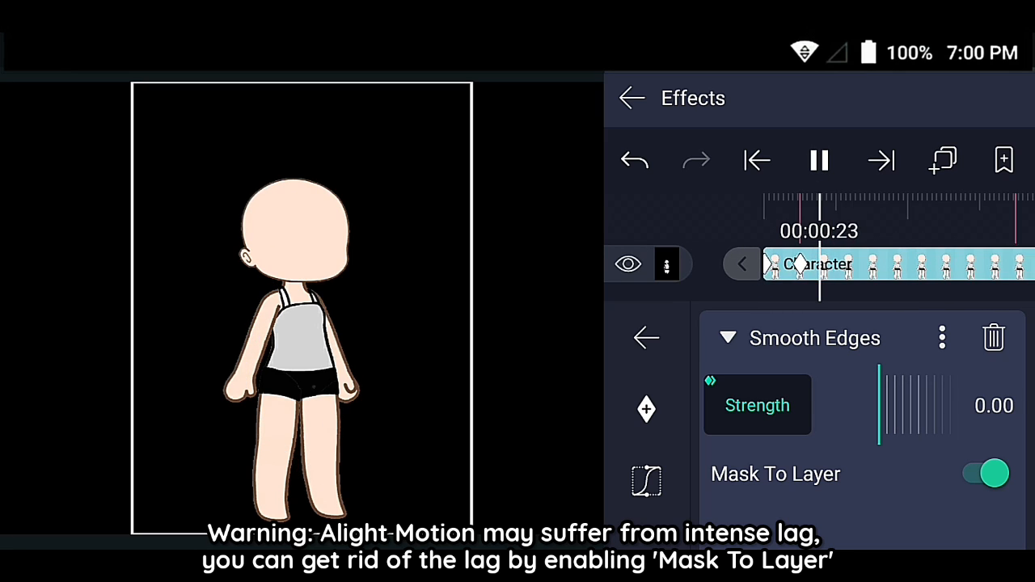
{"action": "left_click", "coordinate": [819, 160]}
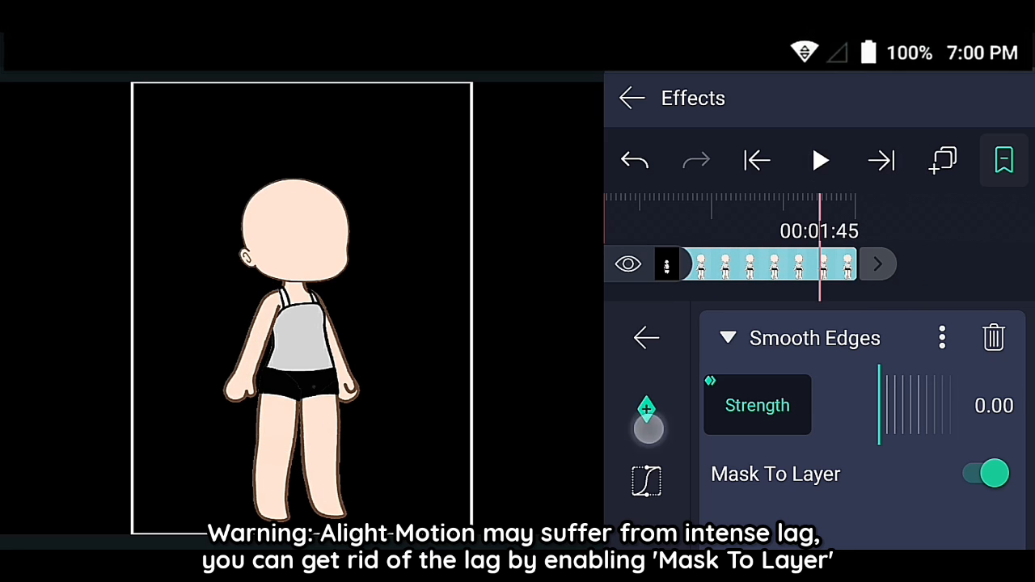
{"action": "left_click_drag", "start_coordinate": [878, 405], "coordinate": [845, 429]}
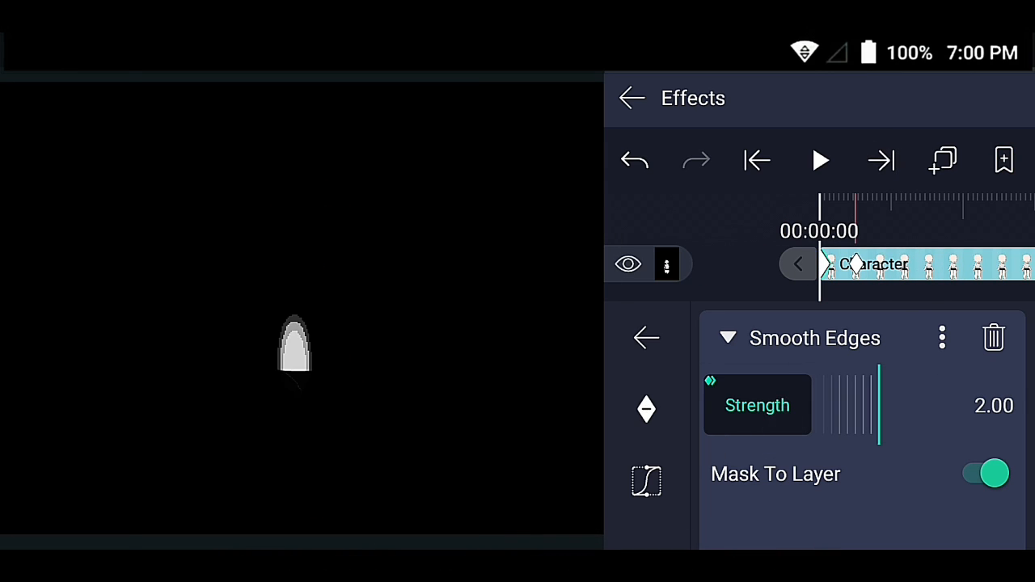
{"action": "left_click", "coordinate": [819, 160]}
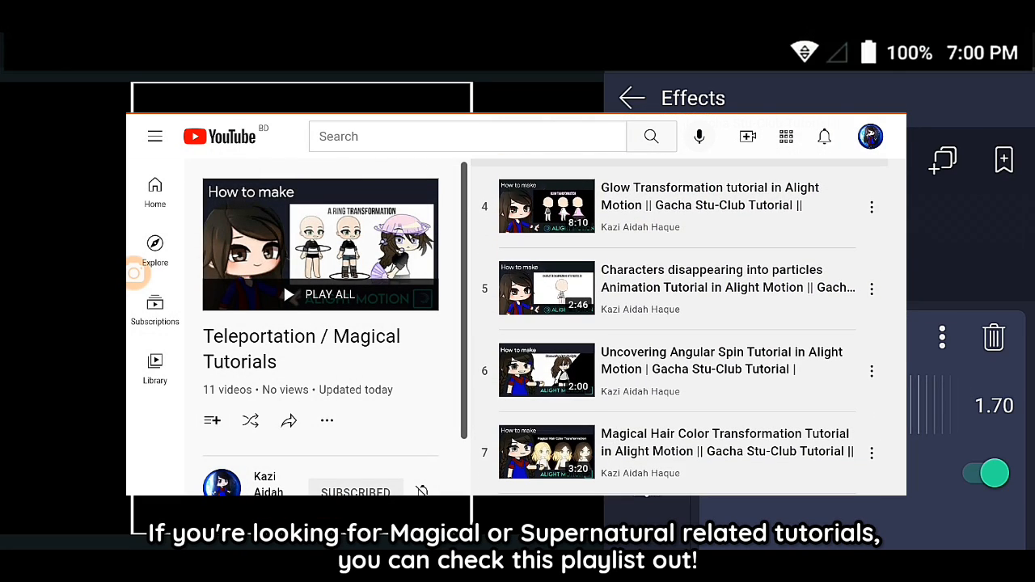
{"action": "scroll", "scroll_direction": "down", "scroll_amount": 3}
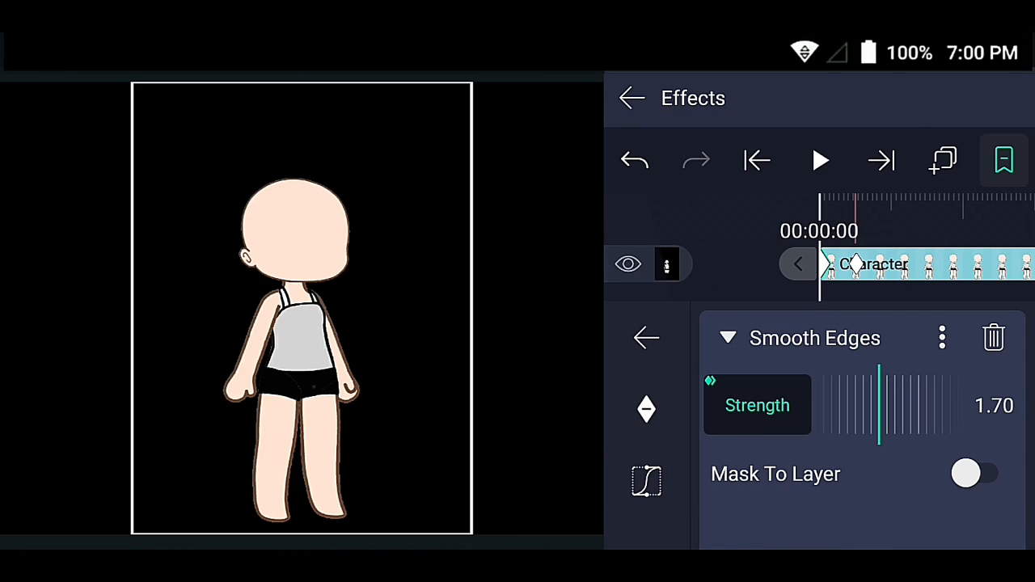
Start the shrink at Strength 1.70, then play the transition from the project timeline.
{"action": "left_click", "coordinate": [819, 159]}
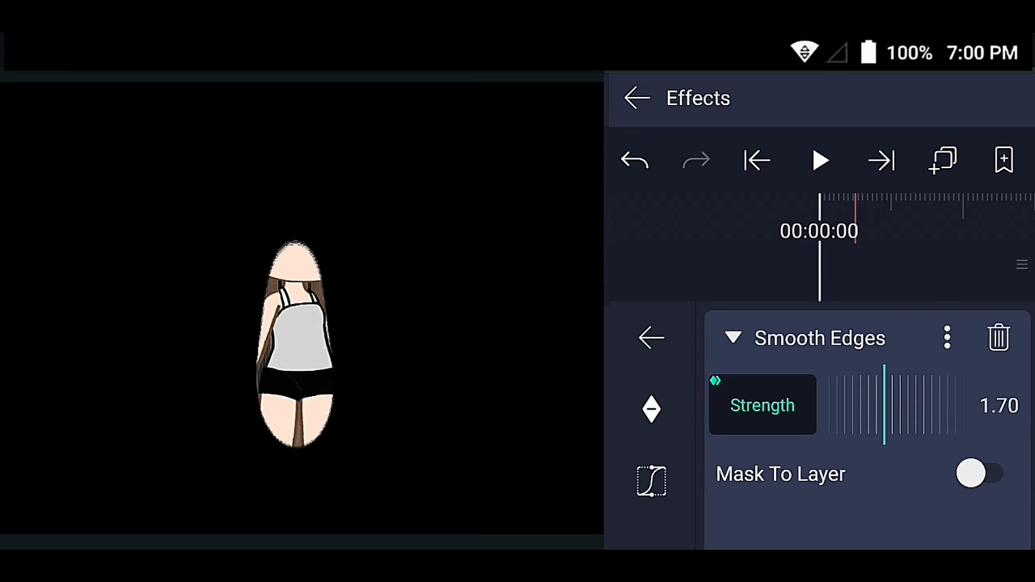
{"action": "left_click", "coordinate": [637, 97]}
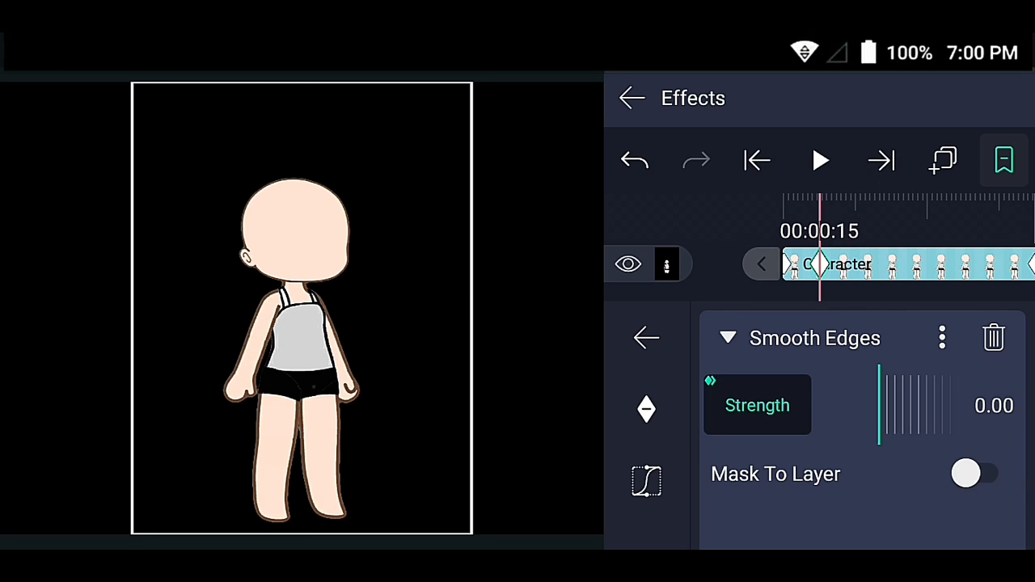
{"action": "left_click", "coordinate": [632, 98]}
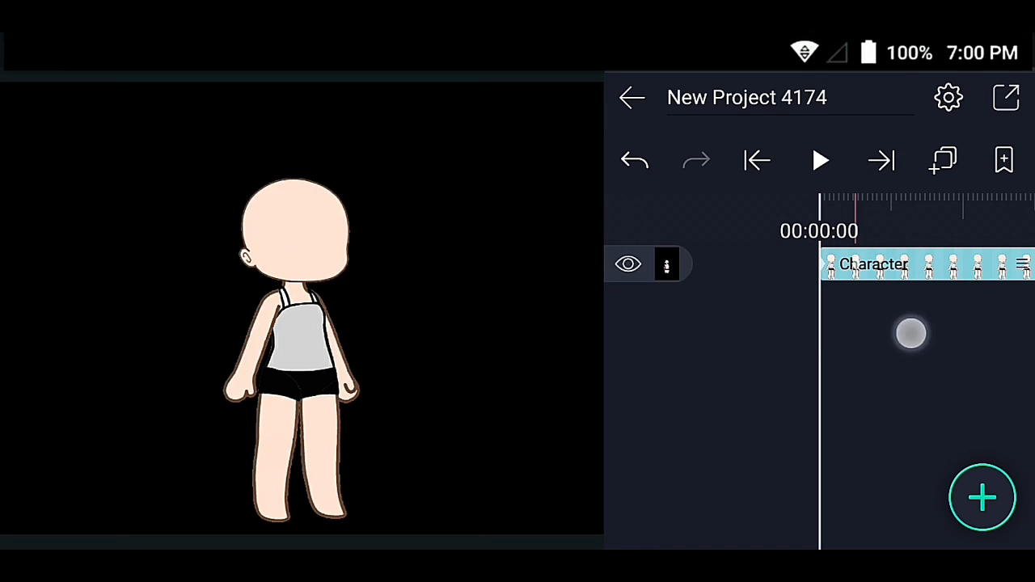
{"action": "left_click", "coordinate": [819, 160]}
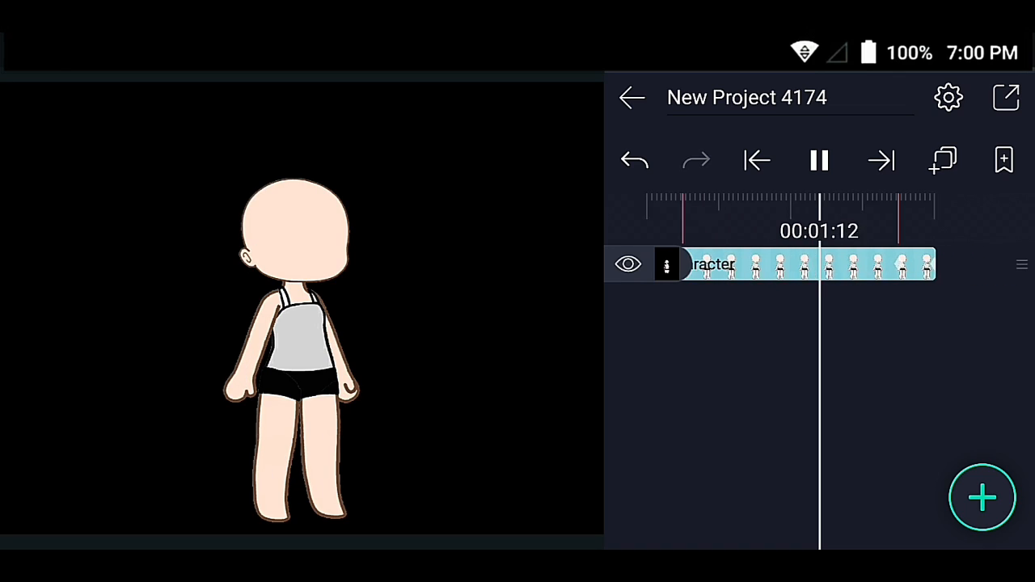